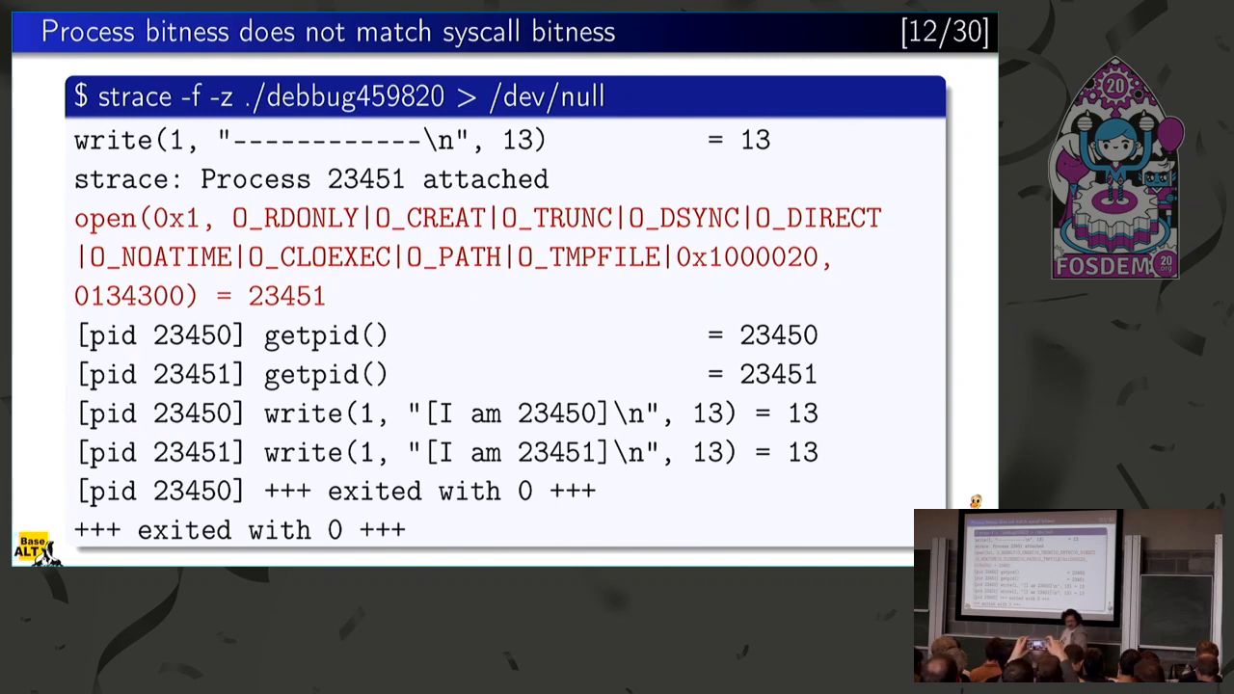
{"action": "key", "text": "Right"}
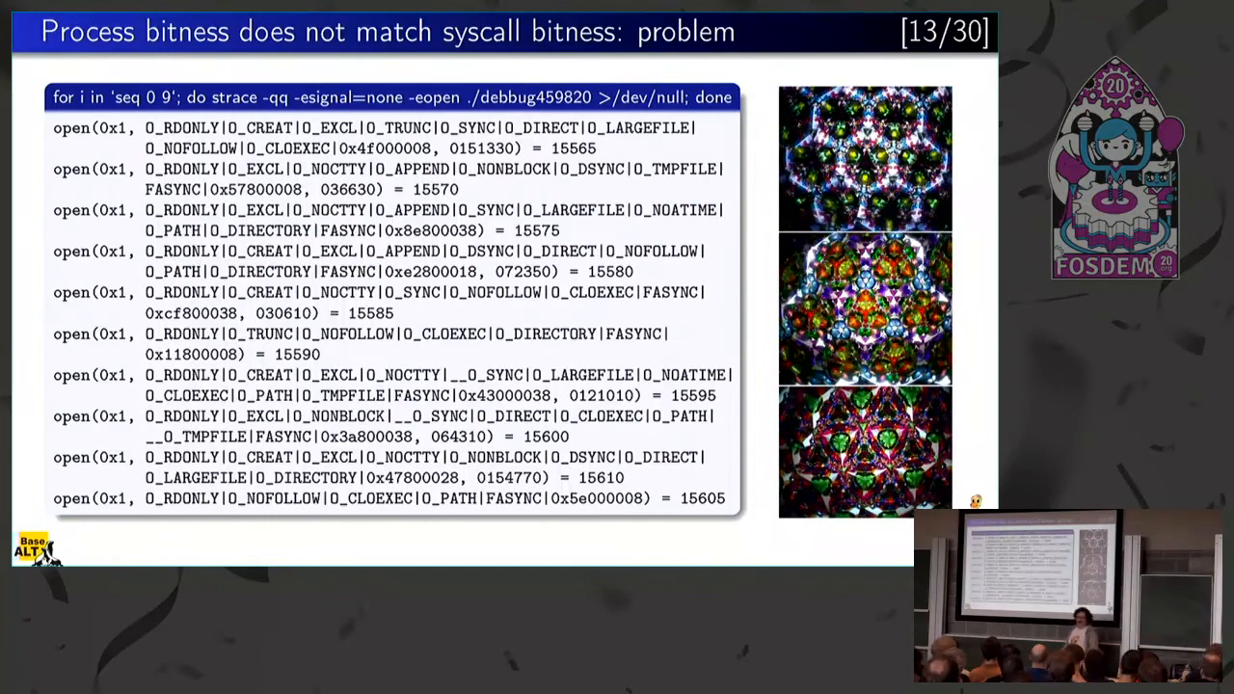
{"action": "key", "text": "Right"}
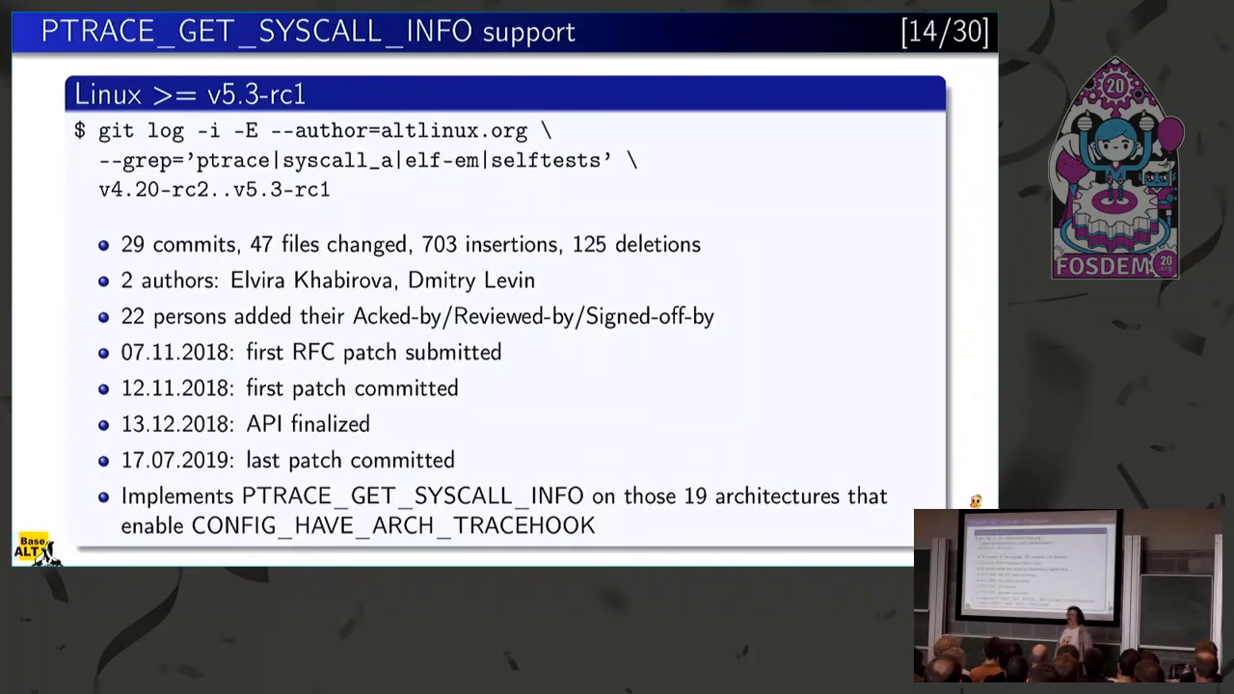